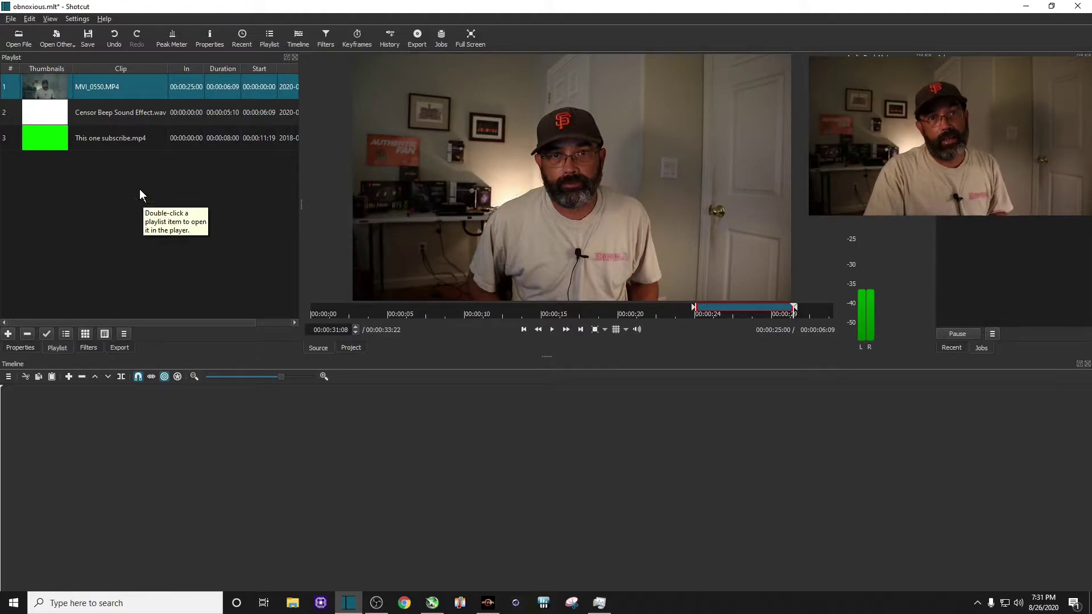
Preview the Censor Beep Sound Effect and the green-screen subscribe clip from the playlist.
{"action": "left_click", "coordinate": [120, 112]}
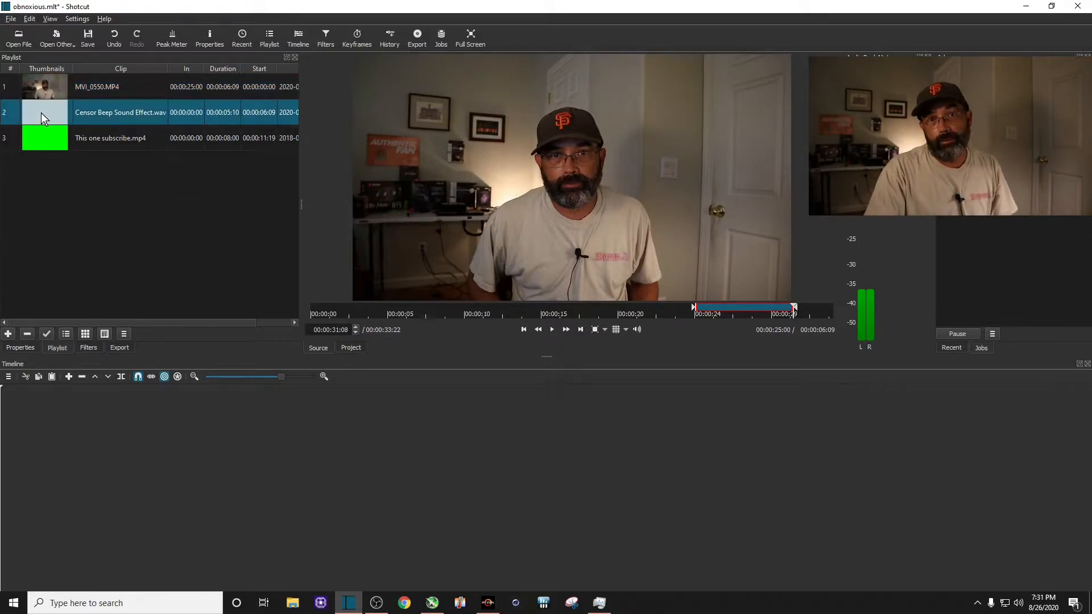
{"action": "double_click", "coordinate": [119, 112]}
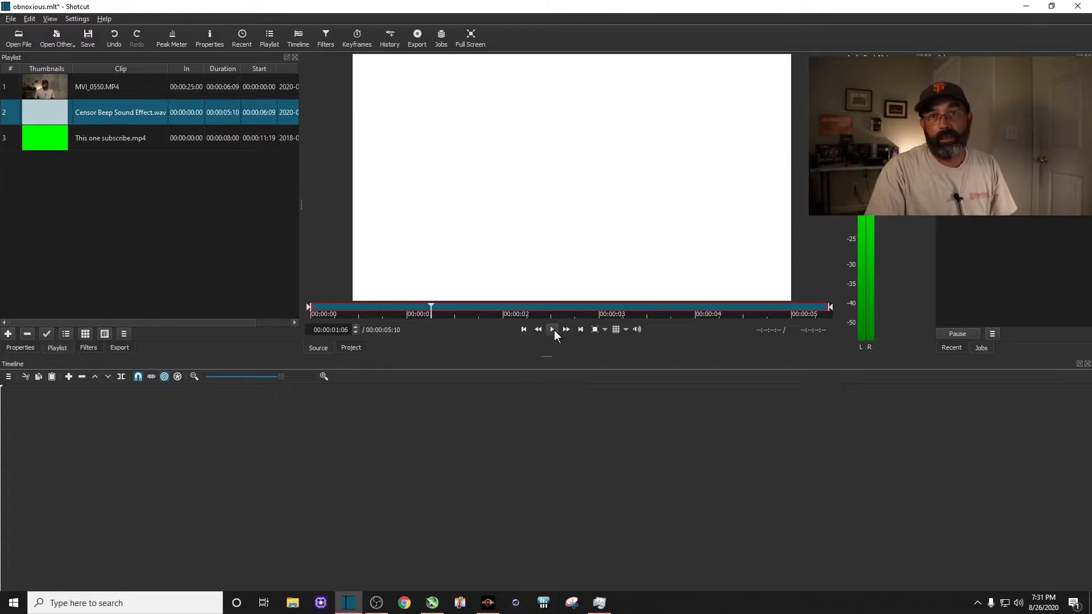
{"action": "mouse_move", "coordinate": [552, 330]}
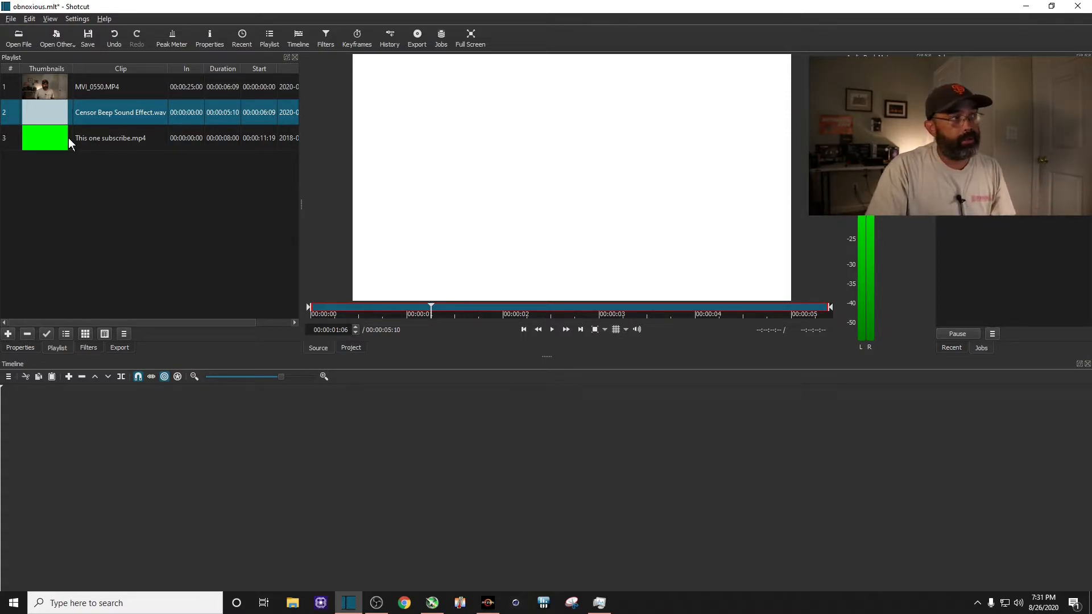
{"action": "double_click", "coordinate": [111, 138]}
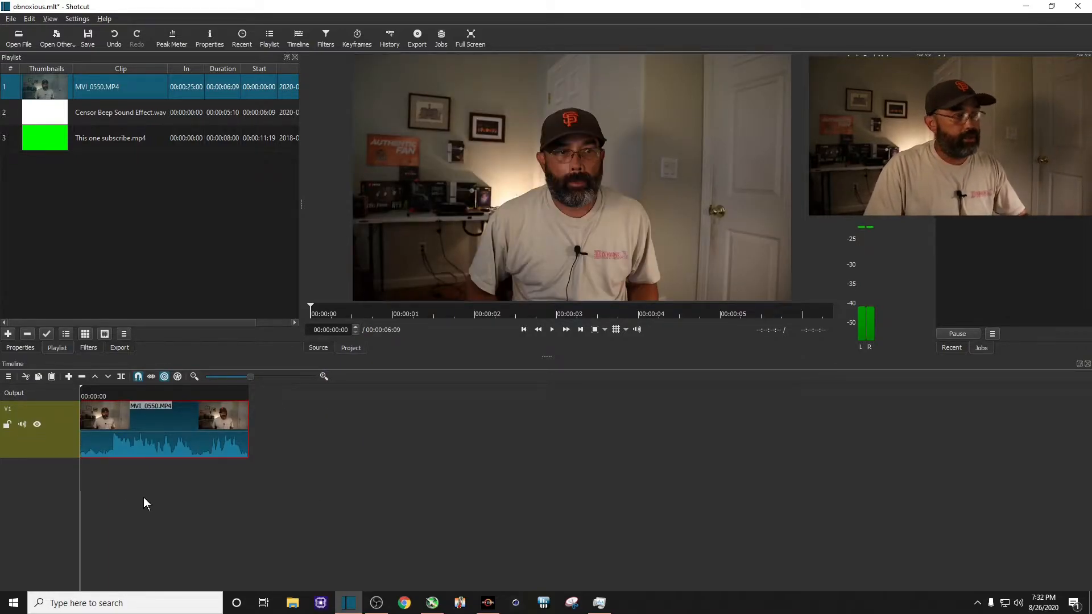
Zoom in on the MVI_0550.MP4 clip and split it twice around the word near four seconds.
{"action": "left_click", "coordinate": [551, 329]}
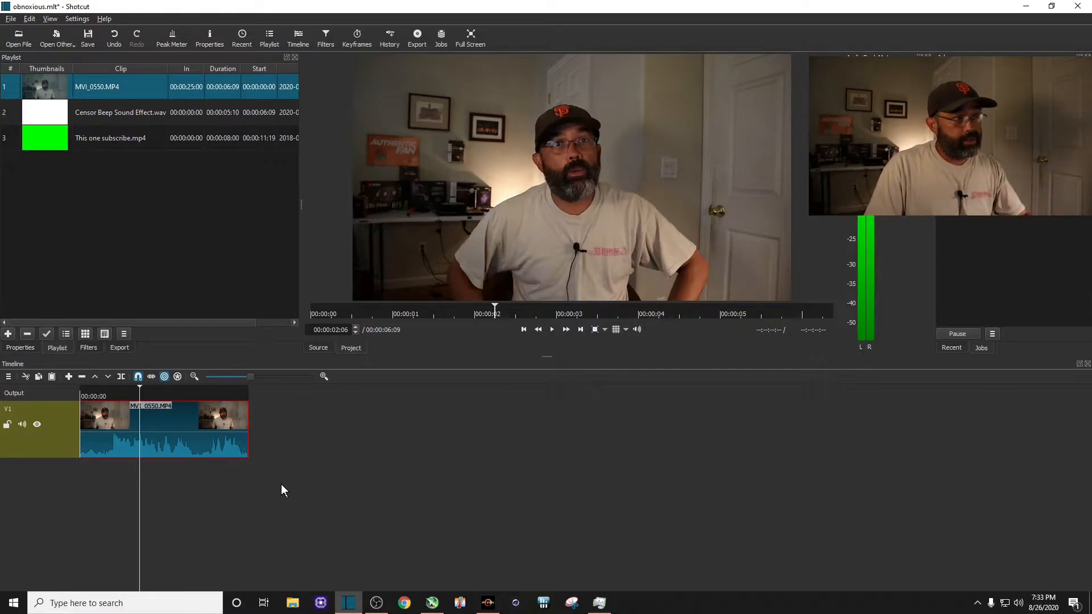
{"action": "left_click", "coordinate": [552, 329]}
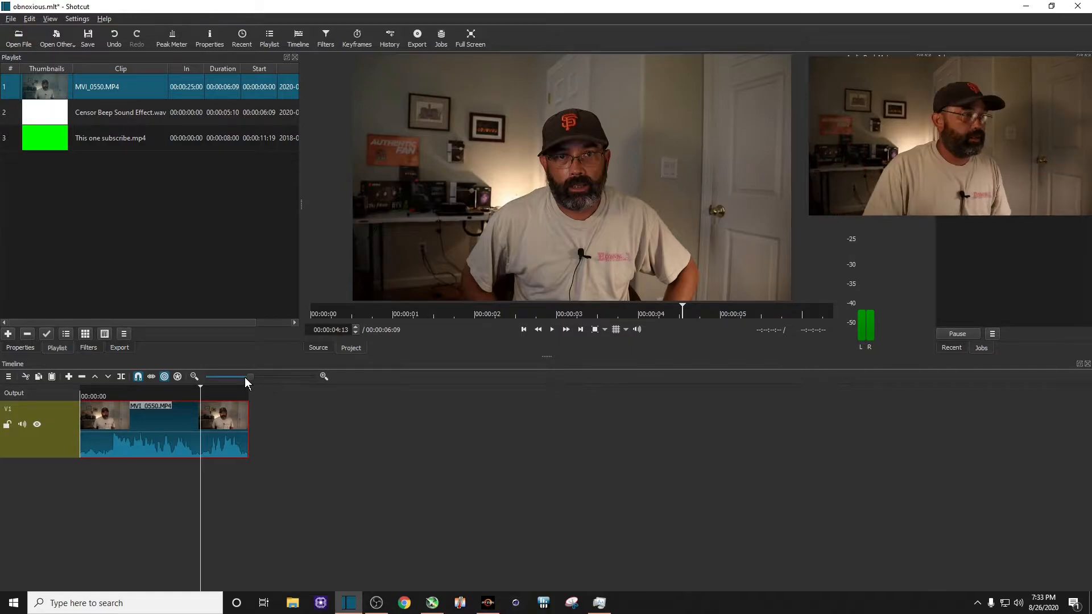
{"action": "left_click_drag", "start_coordinate": [243, 376], "coordinate": [269, 376]}
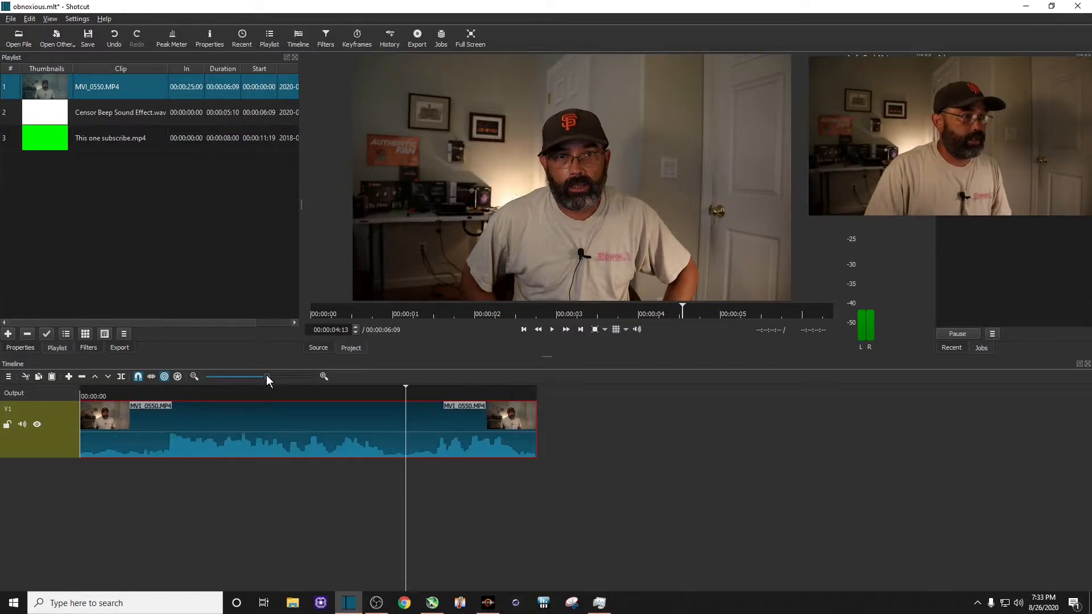
{"action": "left_click_drag", "start_coordinate": [263, 376], "coordinate": [281, 376]}
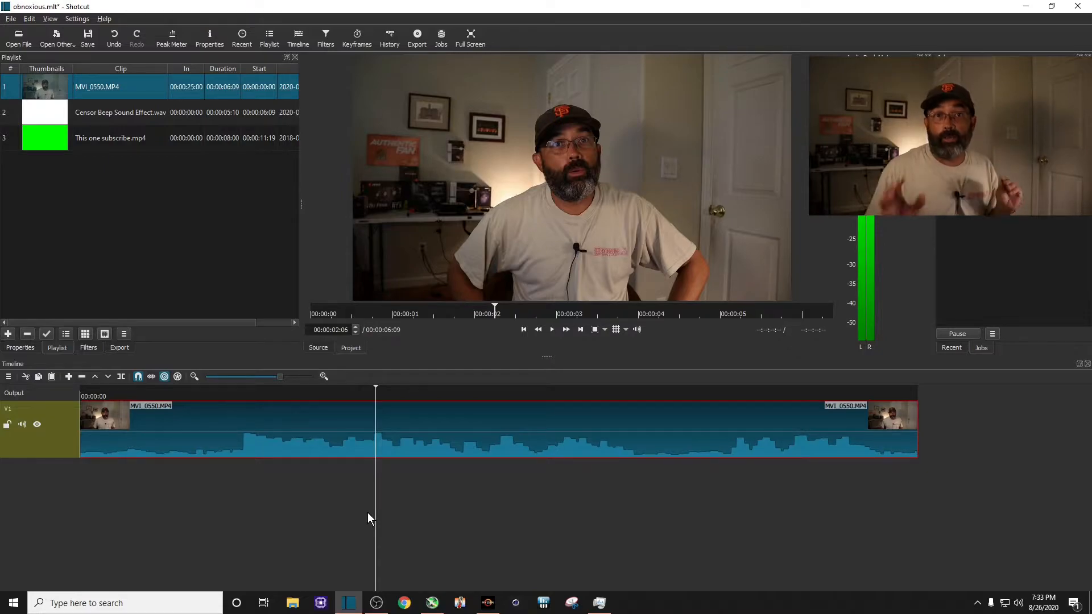
{"action": "left_click", "coordinate": [552, 330]}
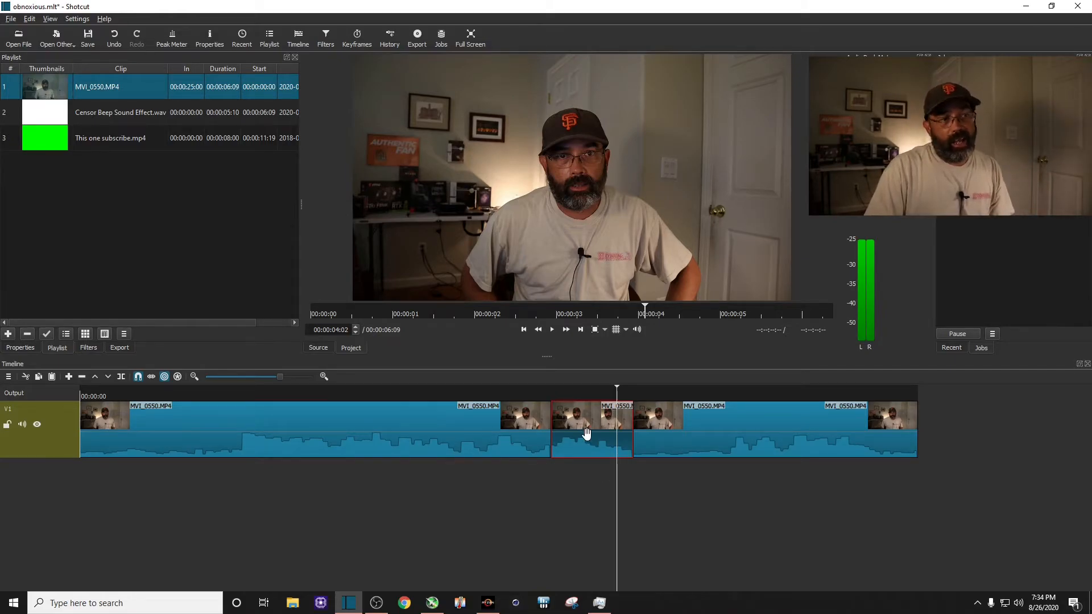
Detach the middle piece's audio onto A1 and delete that detached audio clip.
{"action": "right_click", "coordinate": [585, 441]}
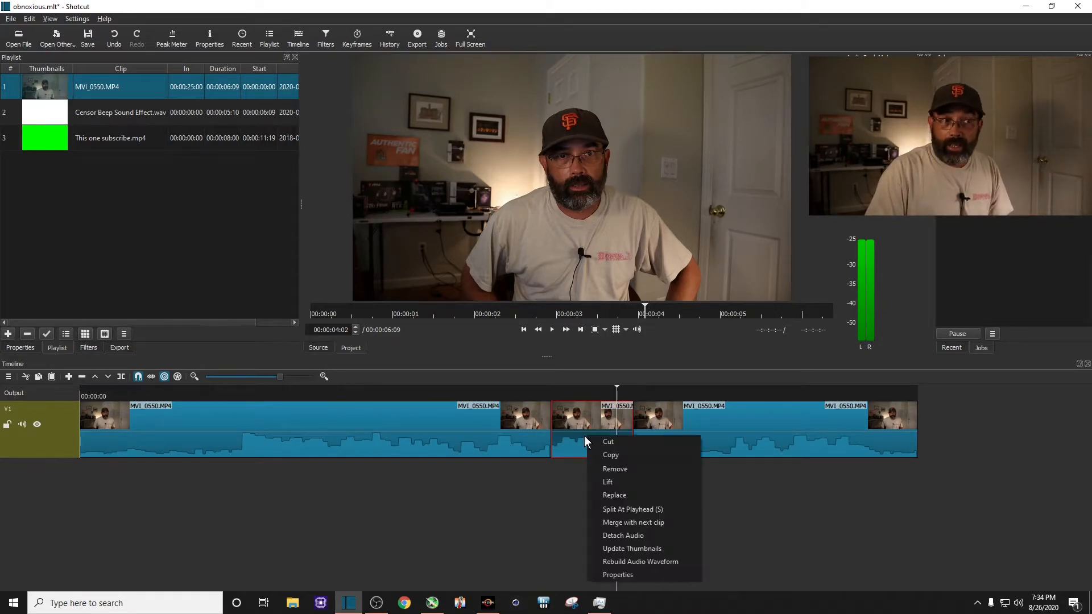
{"action": "mouse_move", "coordinate": [617, 522]}
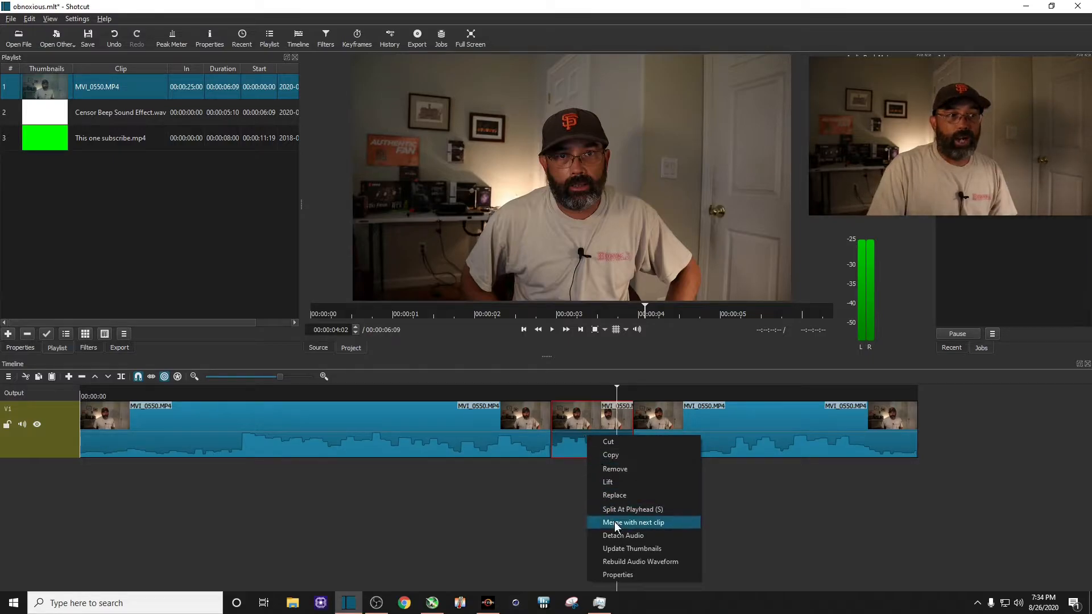
{"action": "left_click", "coordinate": [623, 534]}
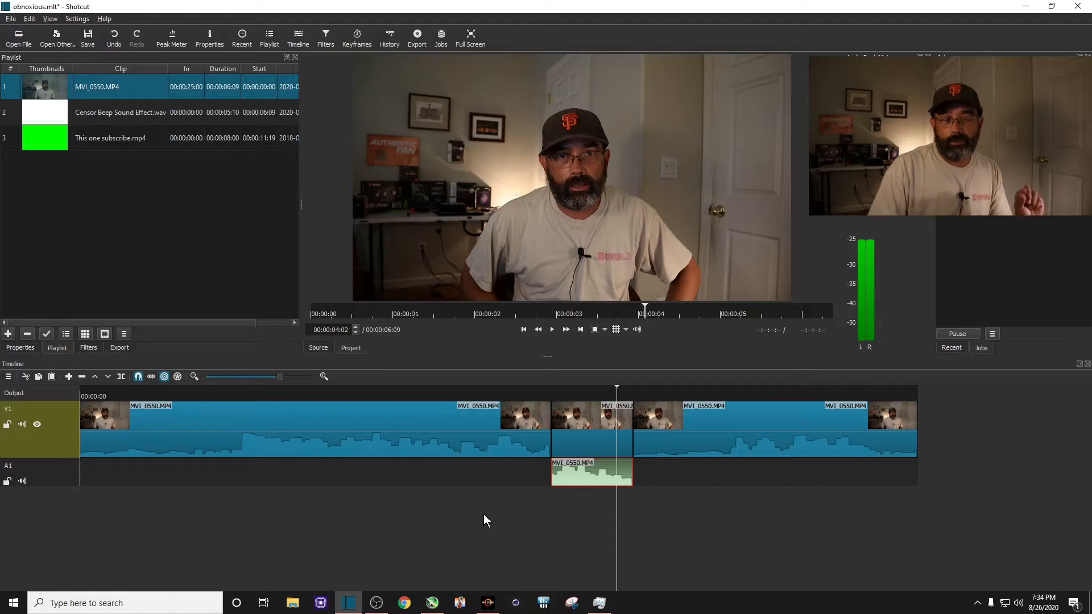
{"action": "left_click", "coordinate": [552, 330]}
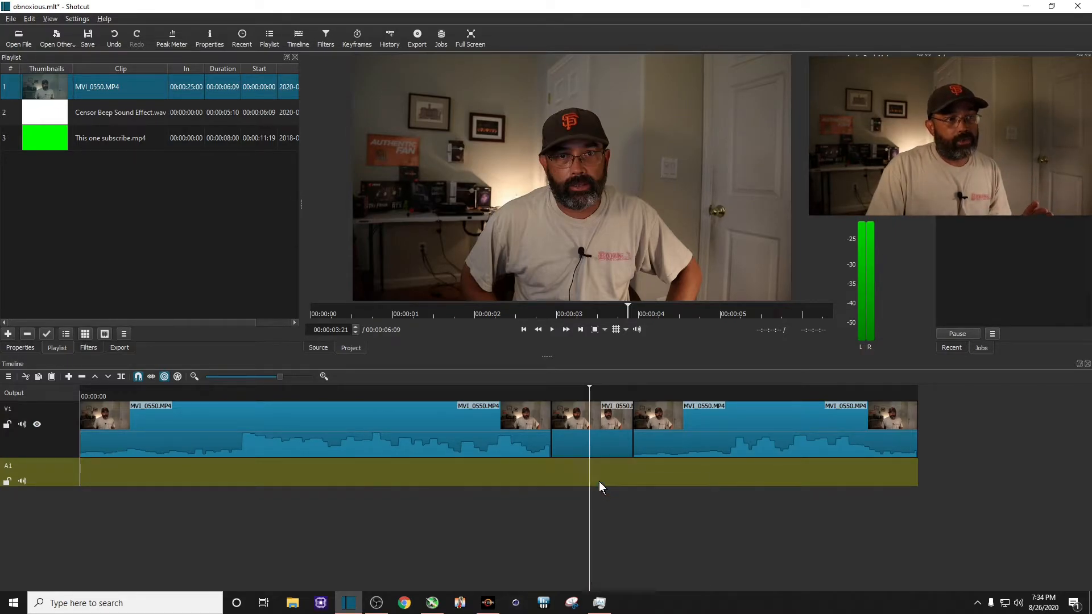
{"action": "mouse_move", "coordinate": [585, 505]}
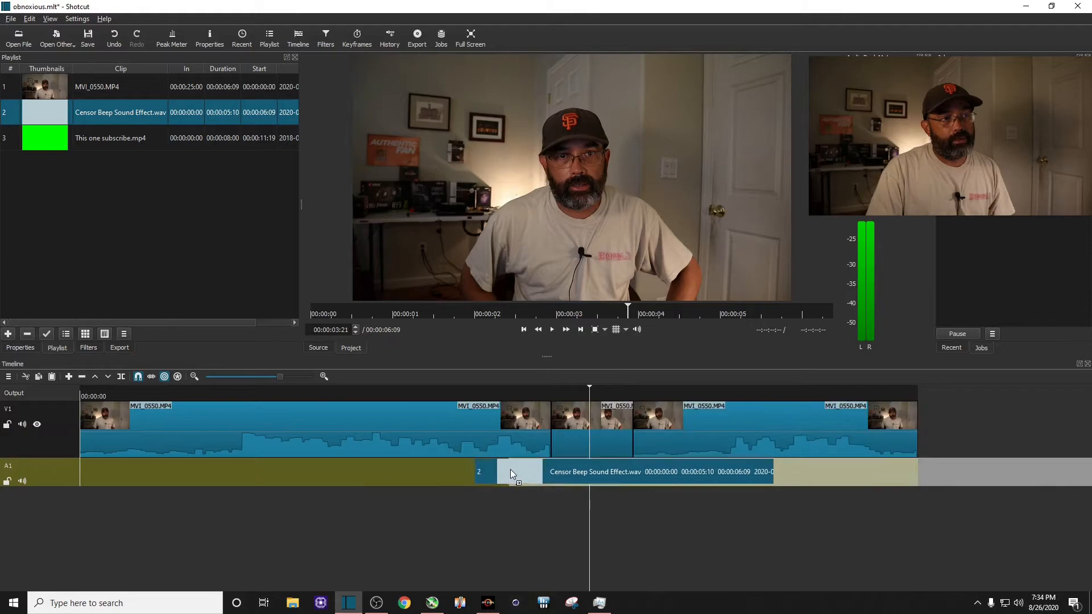
Drop Censor Beep Sound Effect.wav on A1 directly under the muted middle piece.
{"action": "left_click_drag", "start_coordinate": [512, 475], "coordinate": [551, 480]}
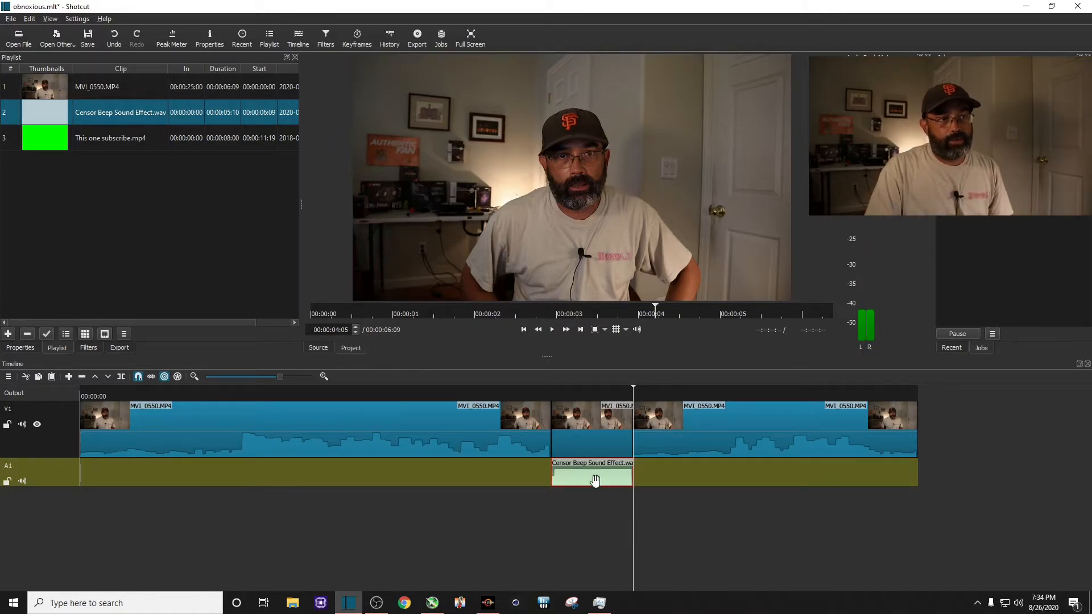
{"action": "mouse_move", "coordinate": [651, 526]}
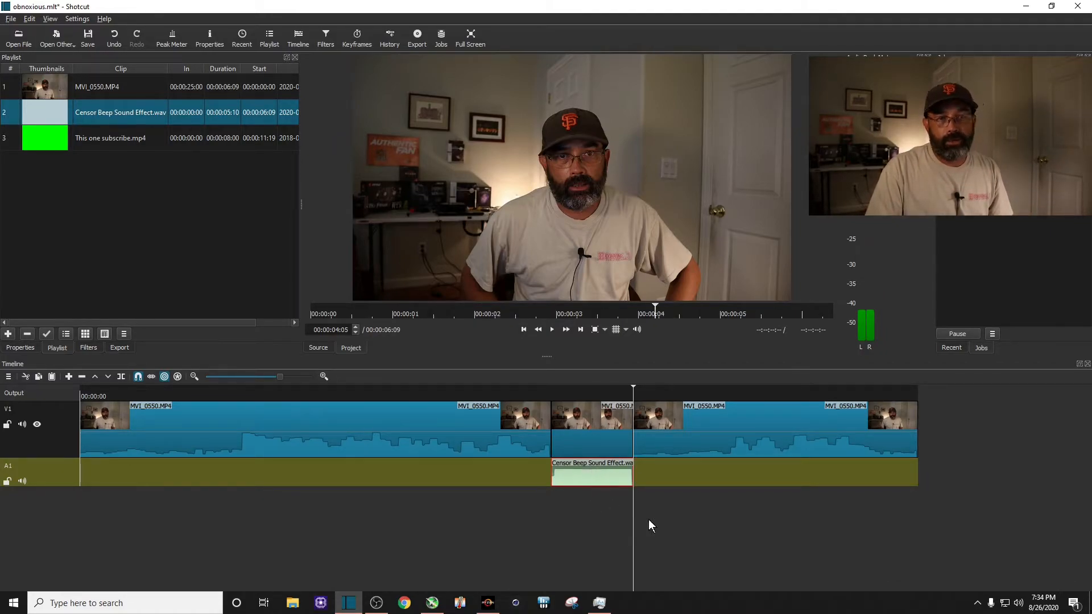
{"action": "mouse_move", "coordinate": [518, 553]}
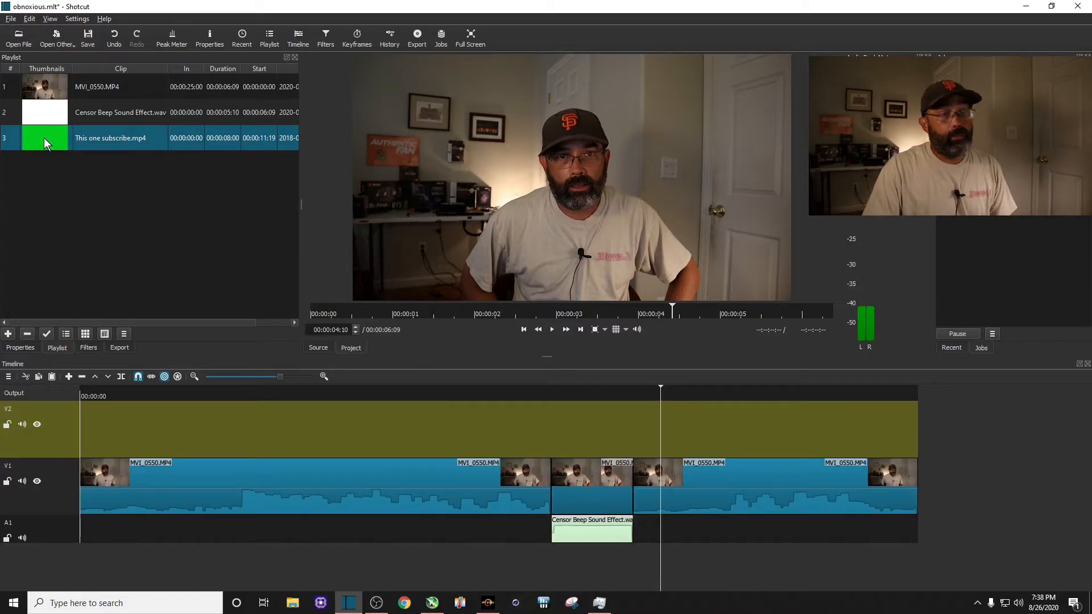
Drag the subscribe clip onto V2 above the censor beep section and select it.
{"action": "left_click_drag", "start_coordinate": [44, 137], "coordinate": [411, 344]}
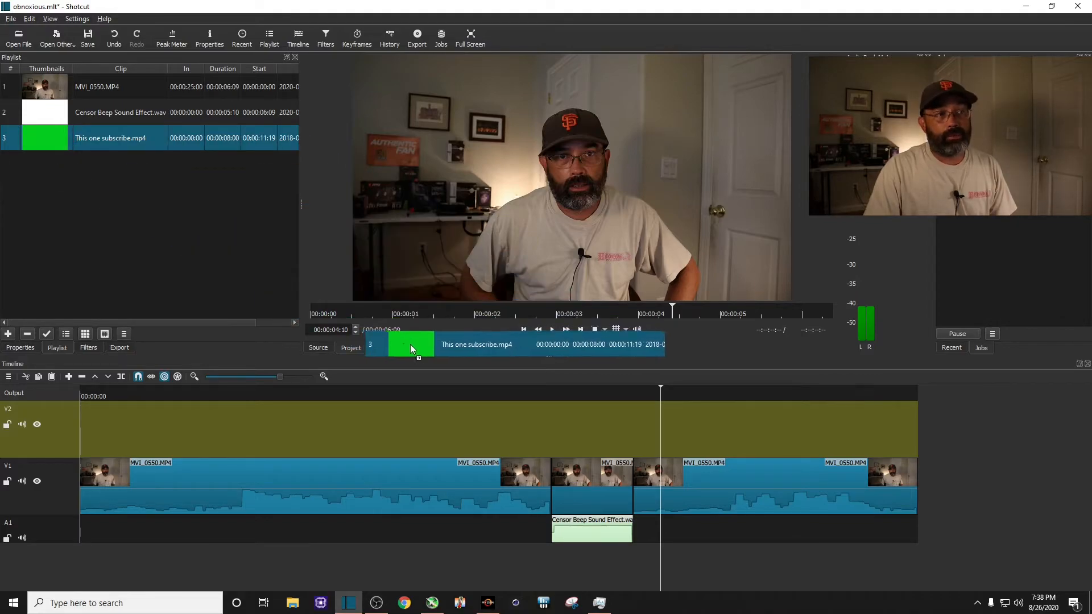
{"action": "left_click_drag", "start_coordinate": [410, 344], "coordinate": [515, 422]}
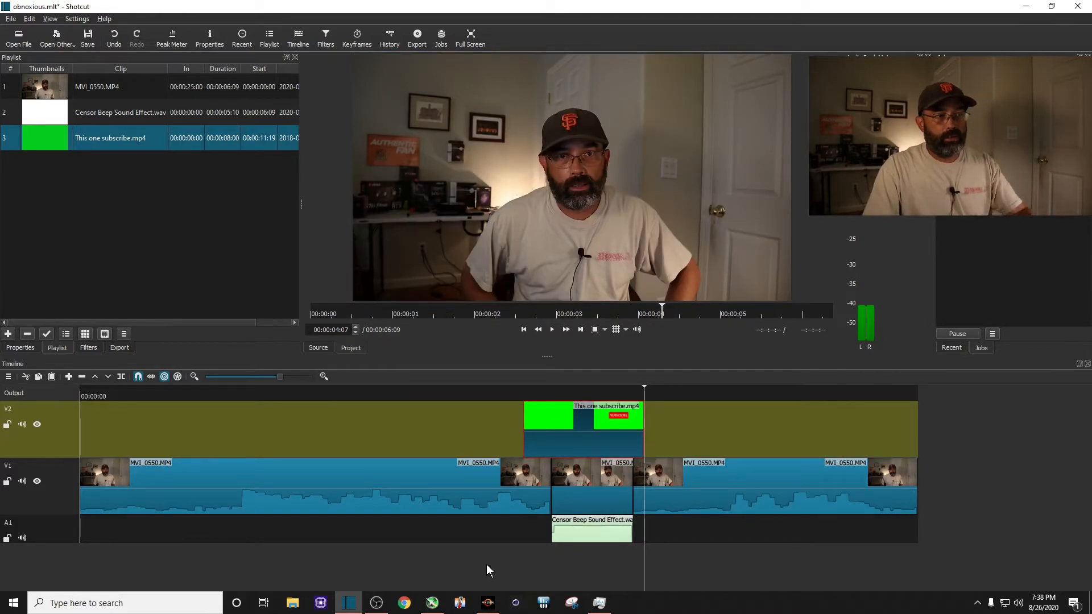
{"action": "left_click", "coordinate": [552, 328]}
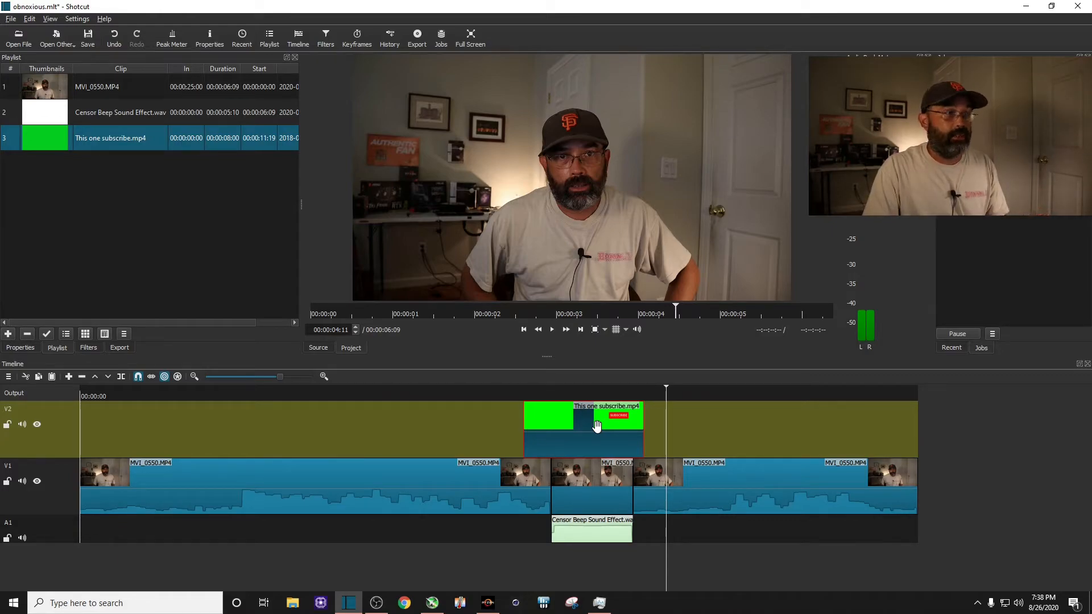
Add a Chroma Key: Simple filter to the subscribe clip to key out its green background.
{"action": "left_click", "coordinate": [87, 348]}
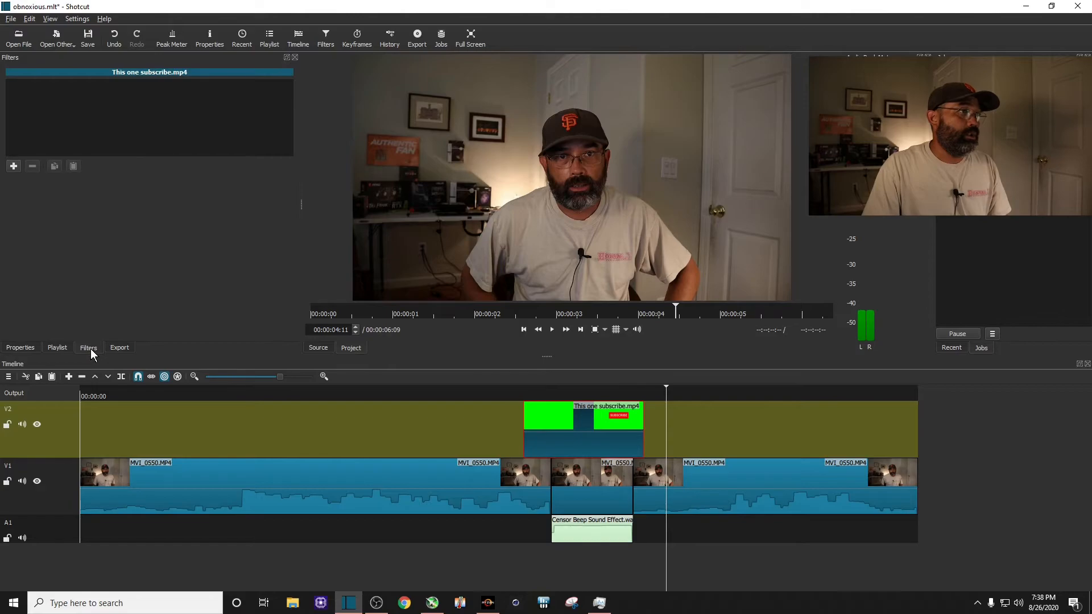
{"action": "left_click", "coordinate": [13, 167]}
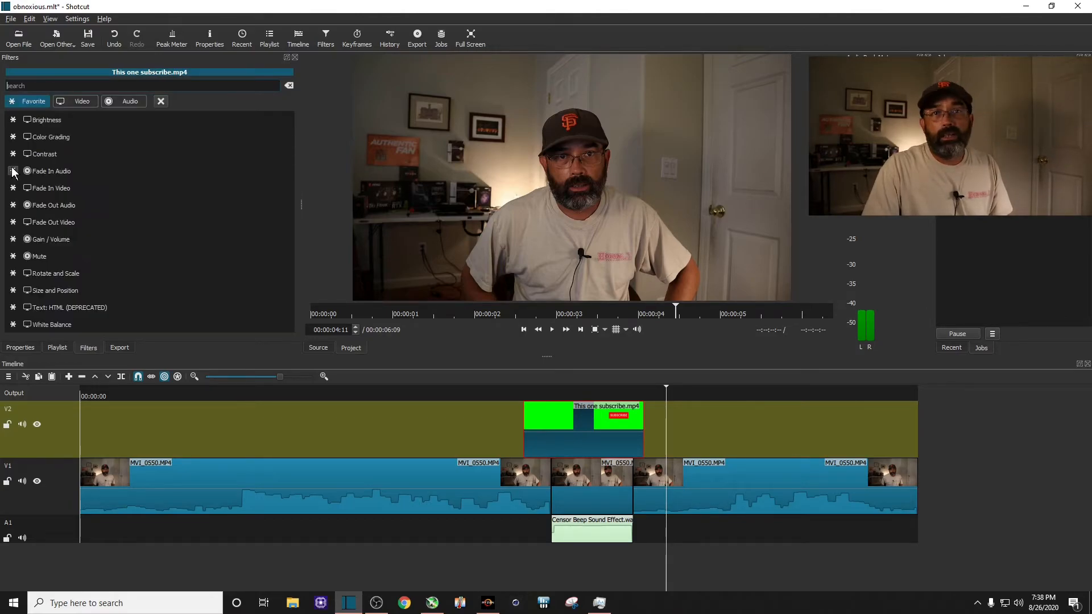
{"action": "left_click", "coordinate": [45, 120]}
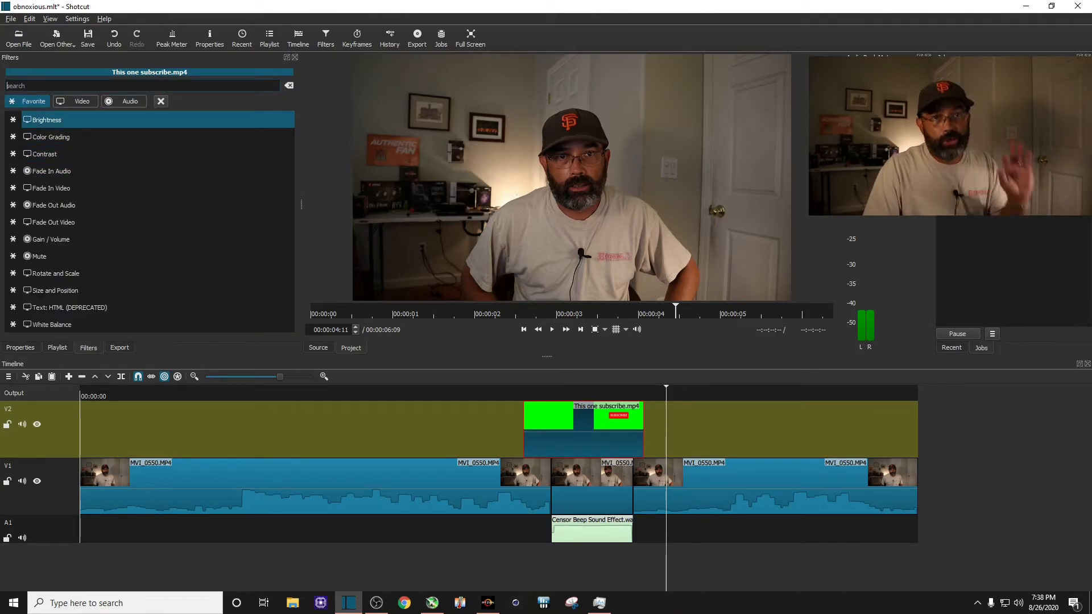
{"action": "type", "text": "chro"}
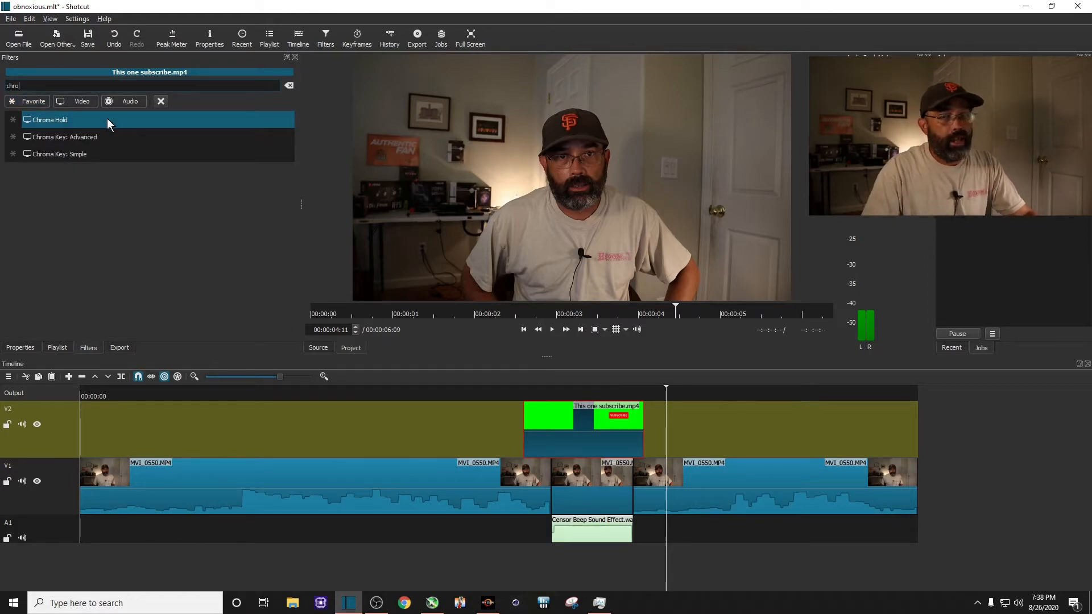
{"action": "left_click", "coordinate": [59, 153]}
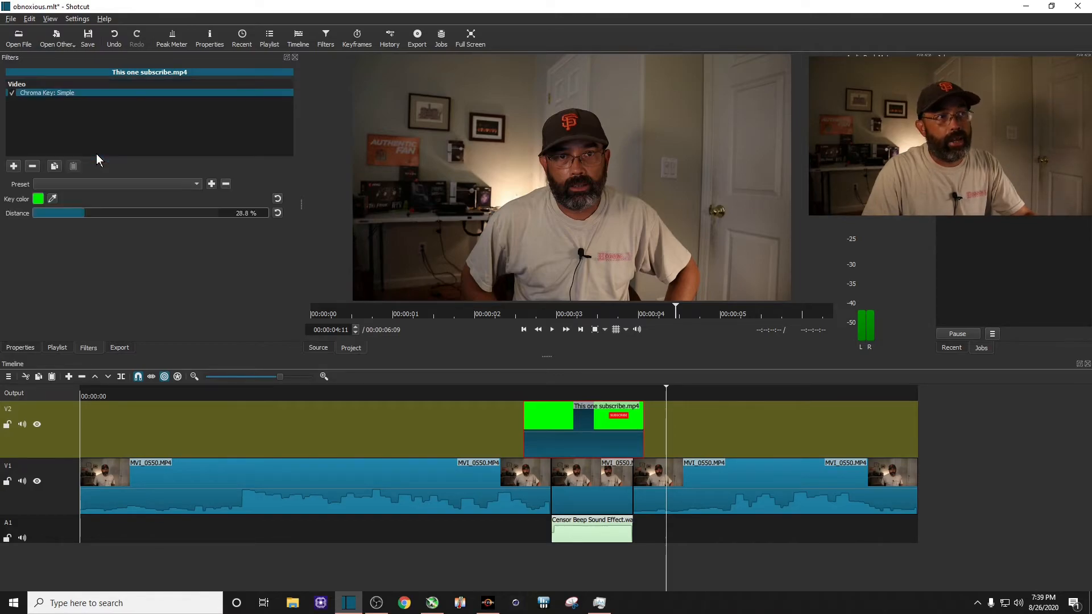
{"action": "left_click", "coordinate": [595, 389]}
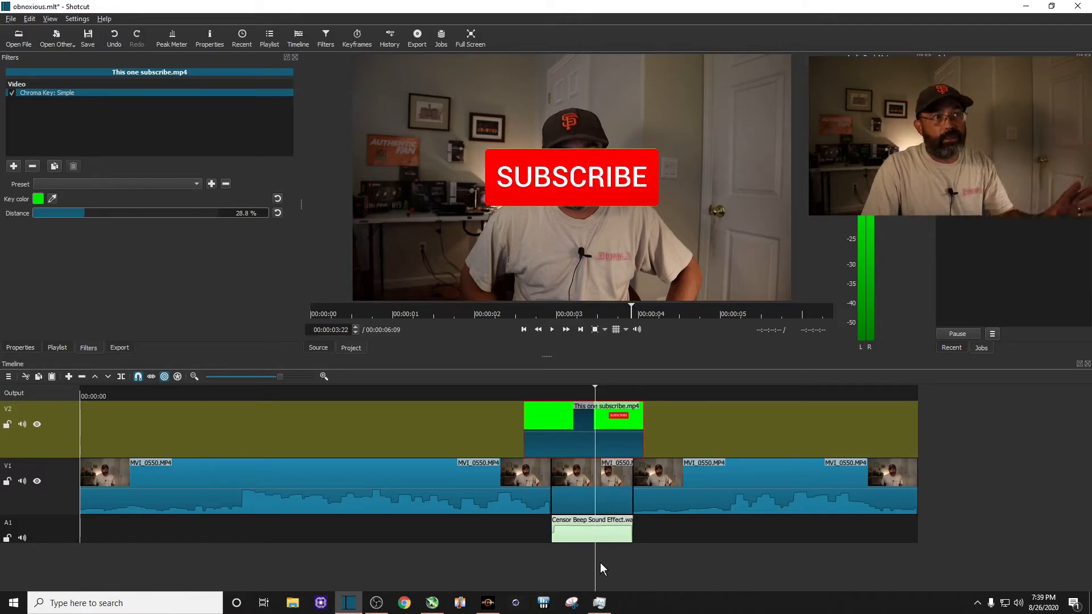
{"action": "left_click", "coordinate": [552, 330]}
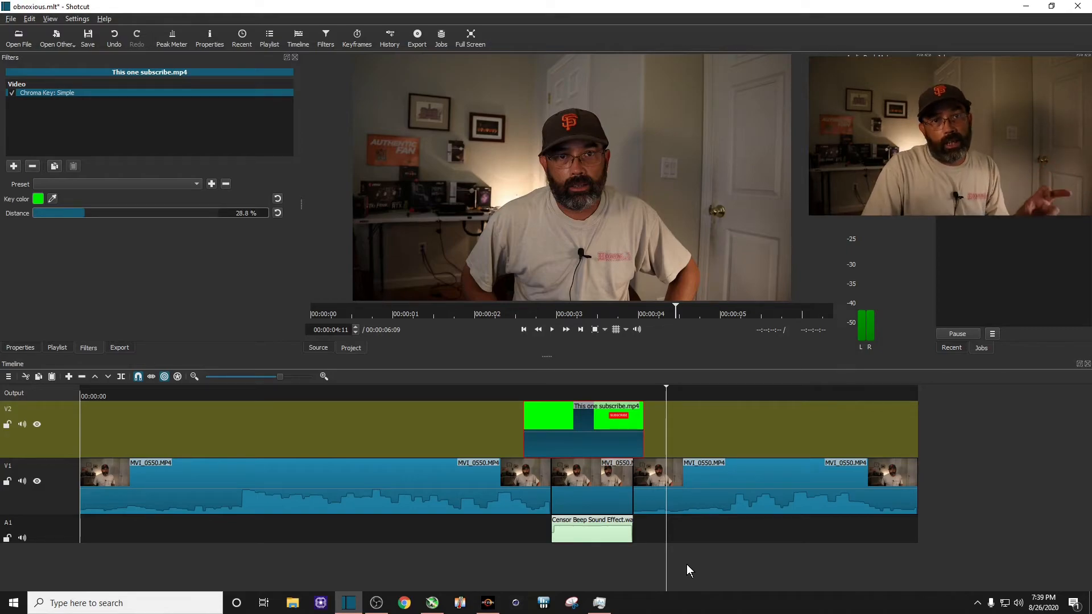
{"action": "mouse_move", "coordinate": [587, 414]}
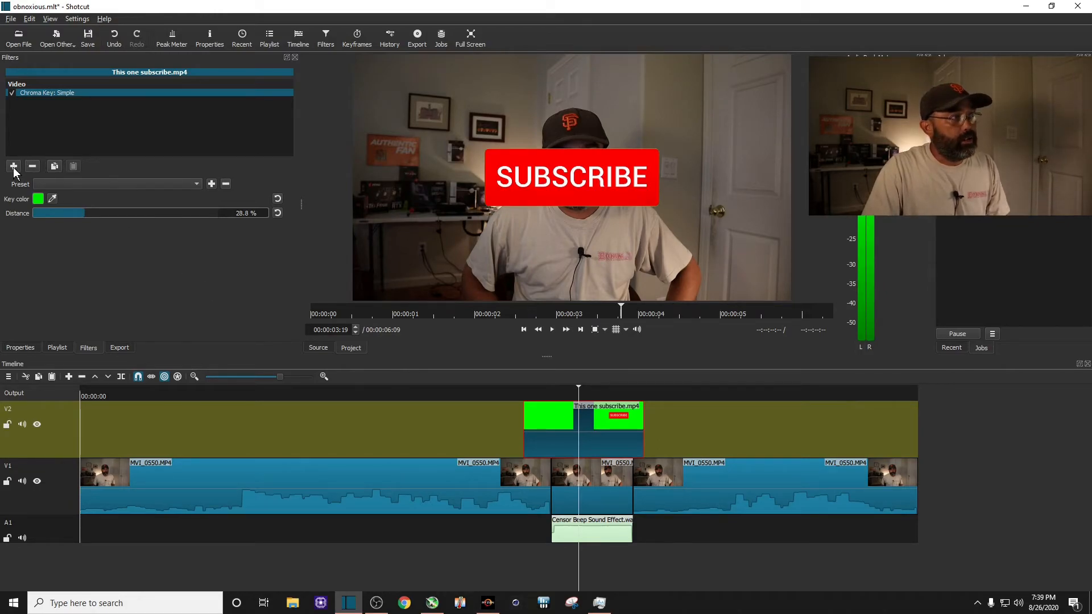
Add a Size and Position filter to the subscribe overlay.
{"action": "left_click", "coordinate": [13, 166]}
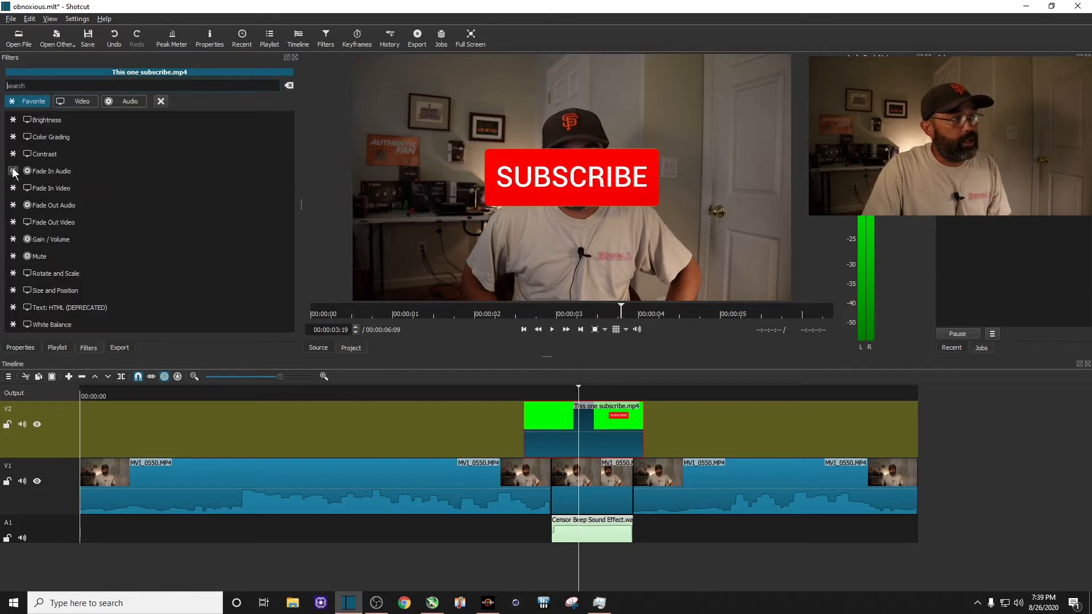
{"action": "left_click", "coordinate": [53, 205]}
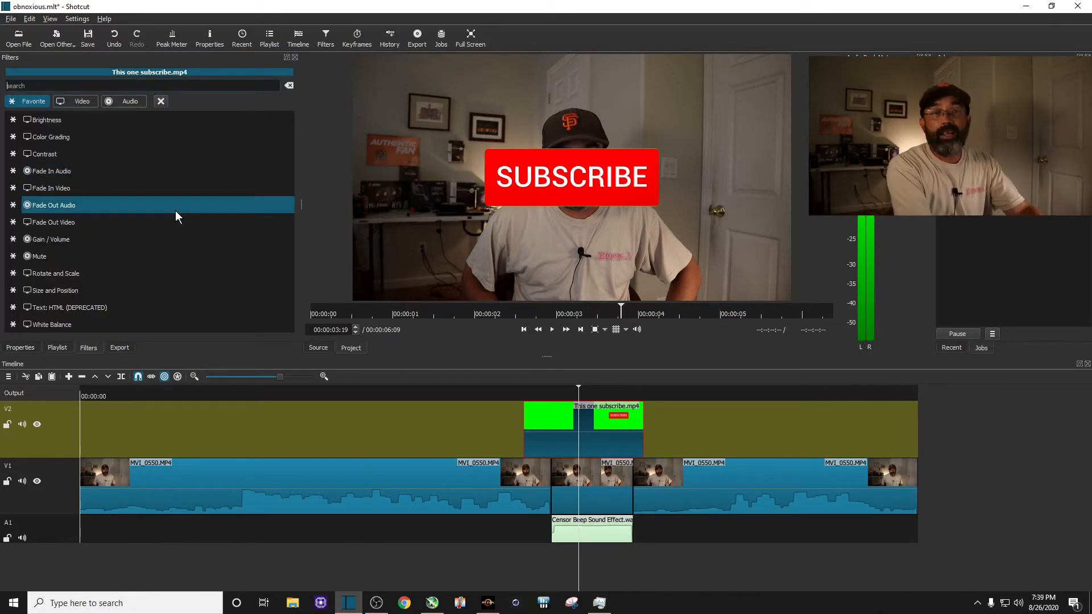
{"action": "type", "text": "size"}
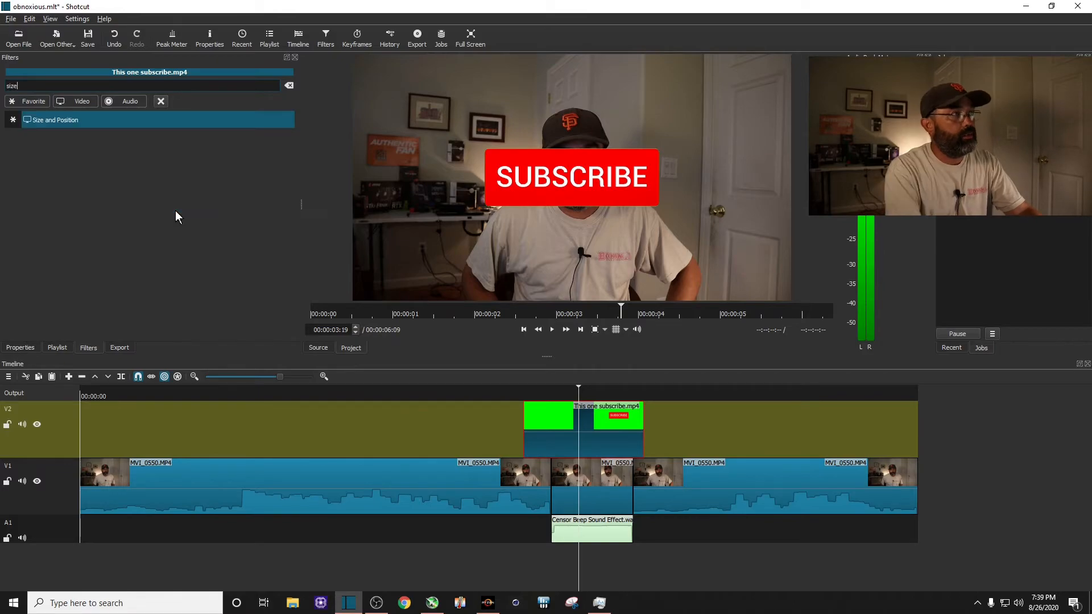
{"action": "left_click", "coordinate": [54, 119]}
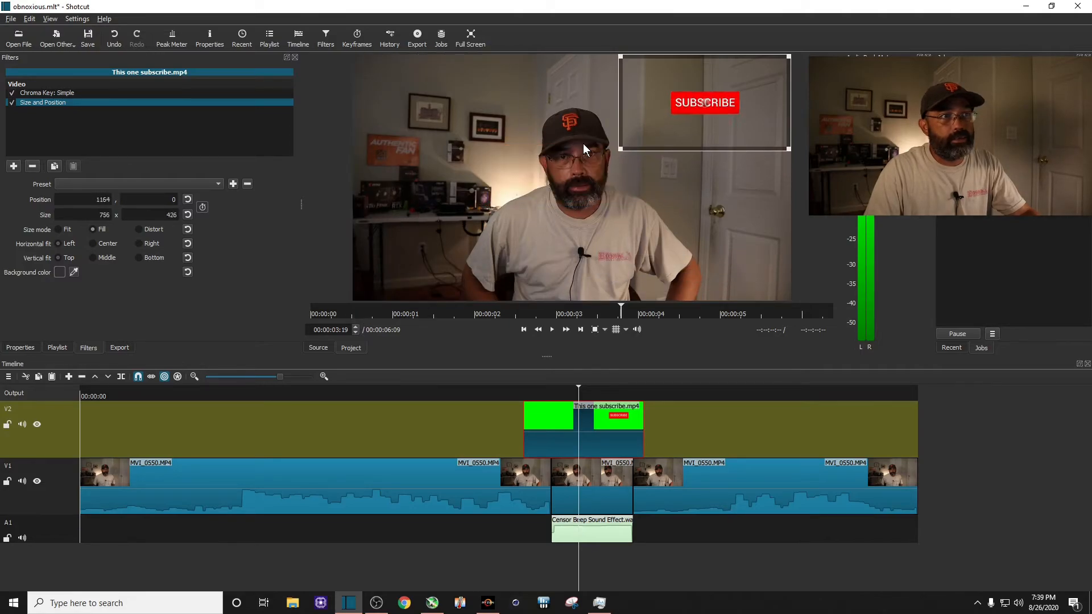
Drag the SUBSCRIBE button in the preview down over the man's mouth.
{"action": "left_click_drag", "start_coordinate": [704, 102], "coordinate": [592, 177]}
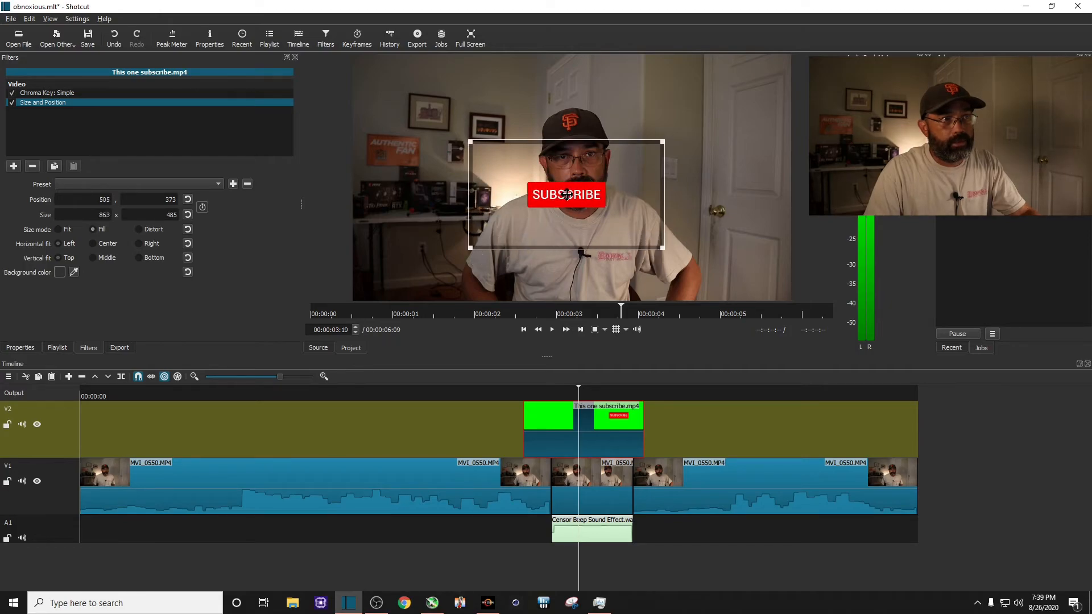
{"action": "left_click_drag", "start_coordinate": [565, 195], "coordinate": [582, 189]}
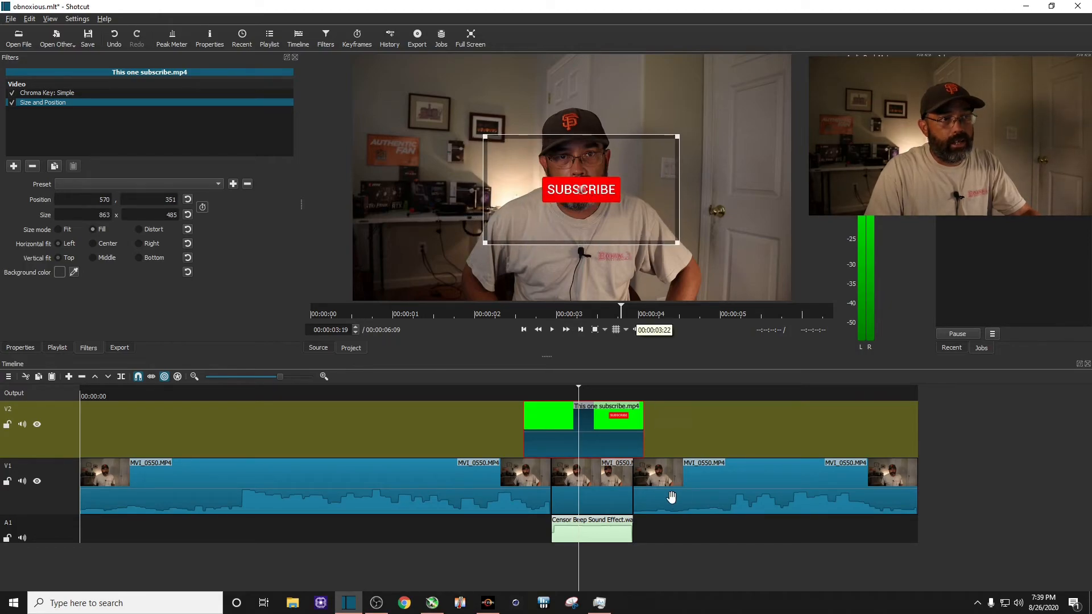